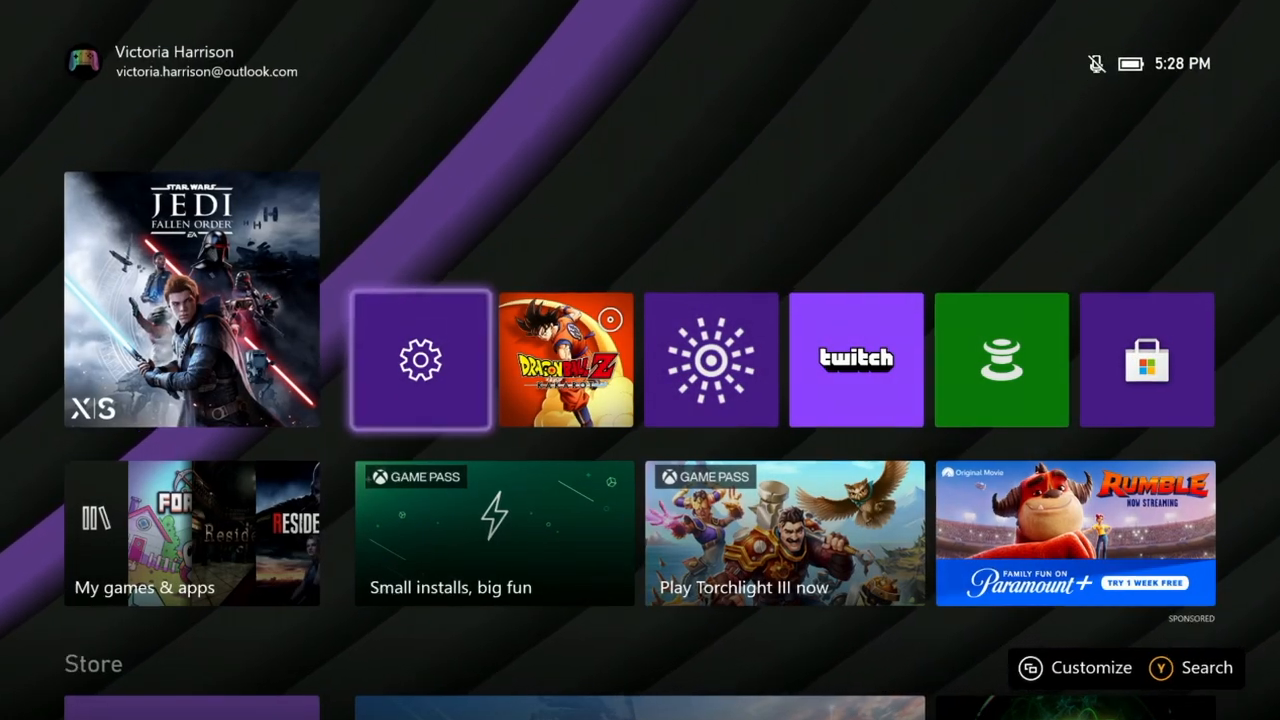
Open Settings from Home, browse the categories, and land on General
{"action": "left_click", "coordinate": [420, 360]}
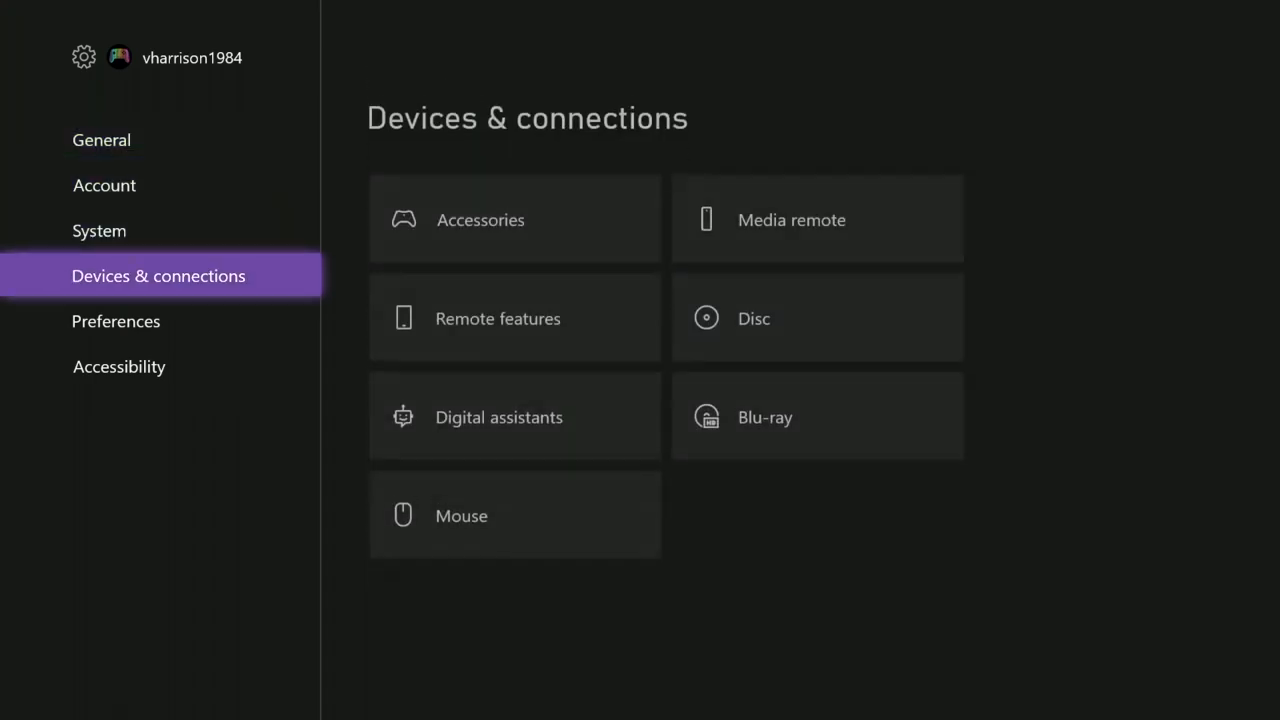
{"action": "left_click", "coordinate": [116, 321]}
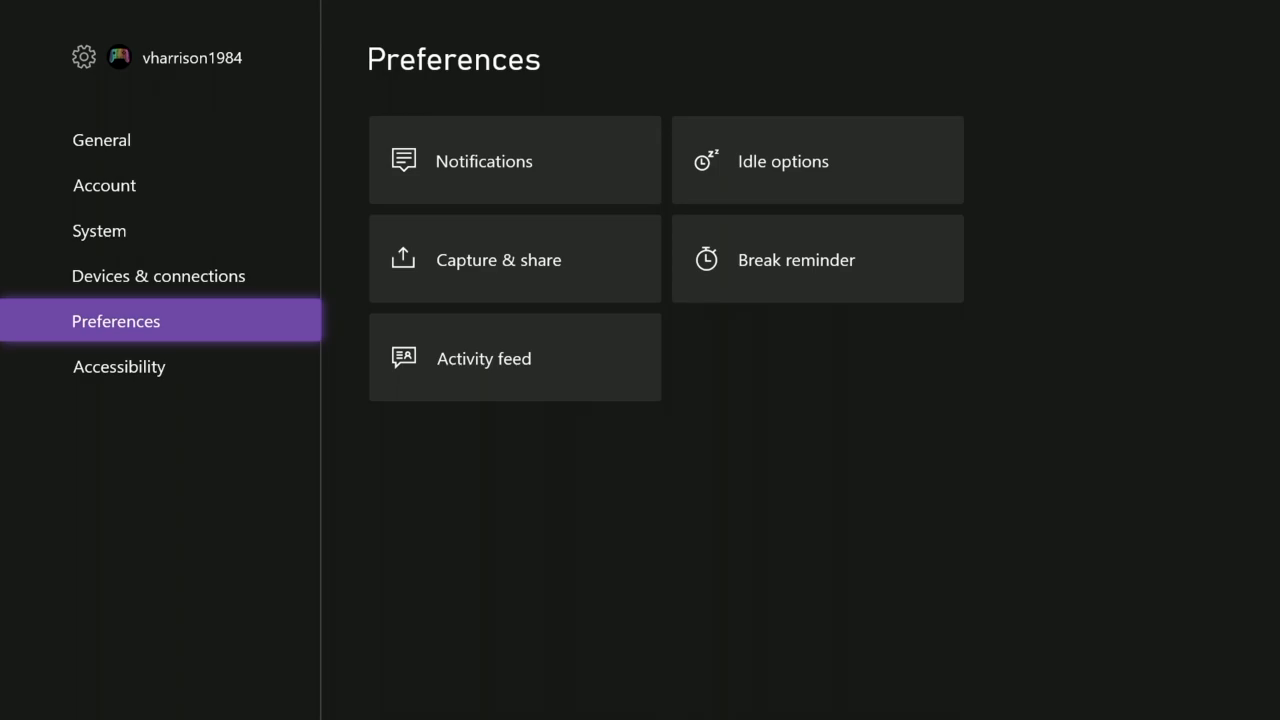
{"action": "left_click", "coordinate": [99, 230]}
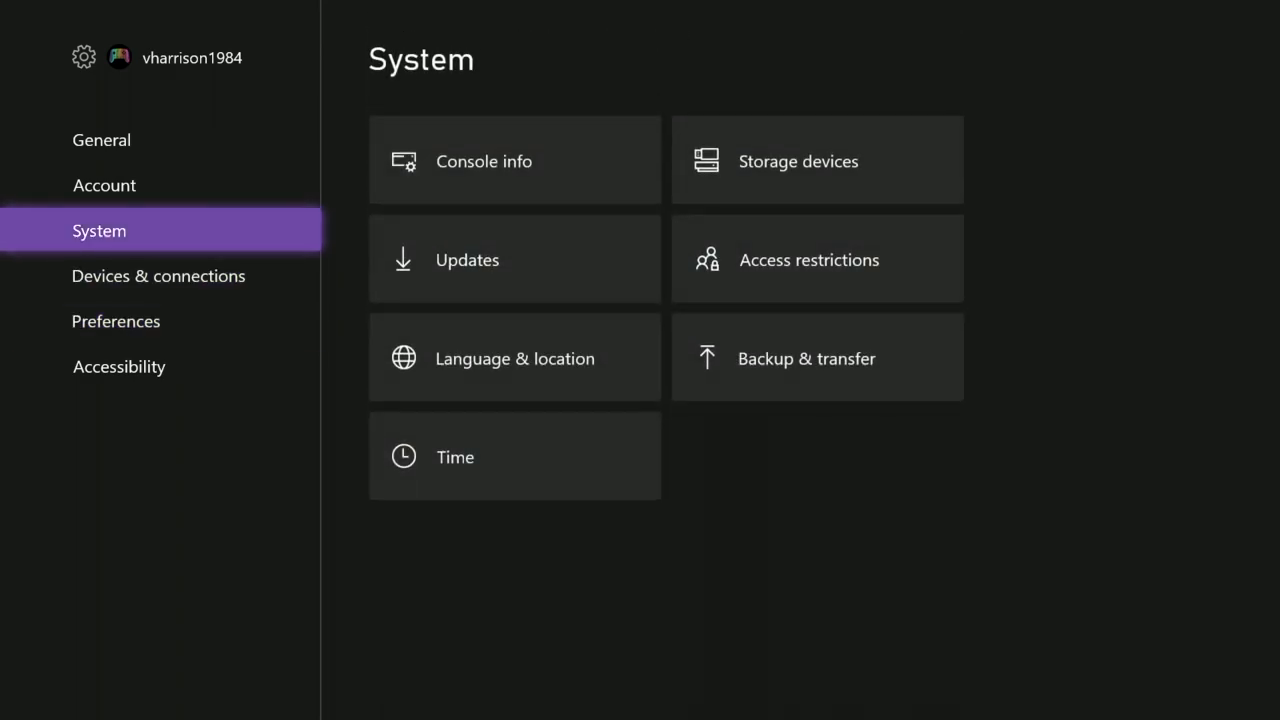
{"action": "left_click", "coordinate": [101, 139]}
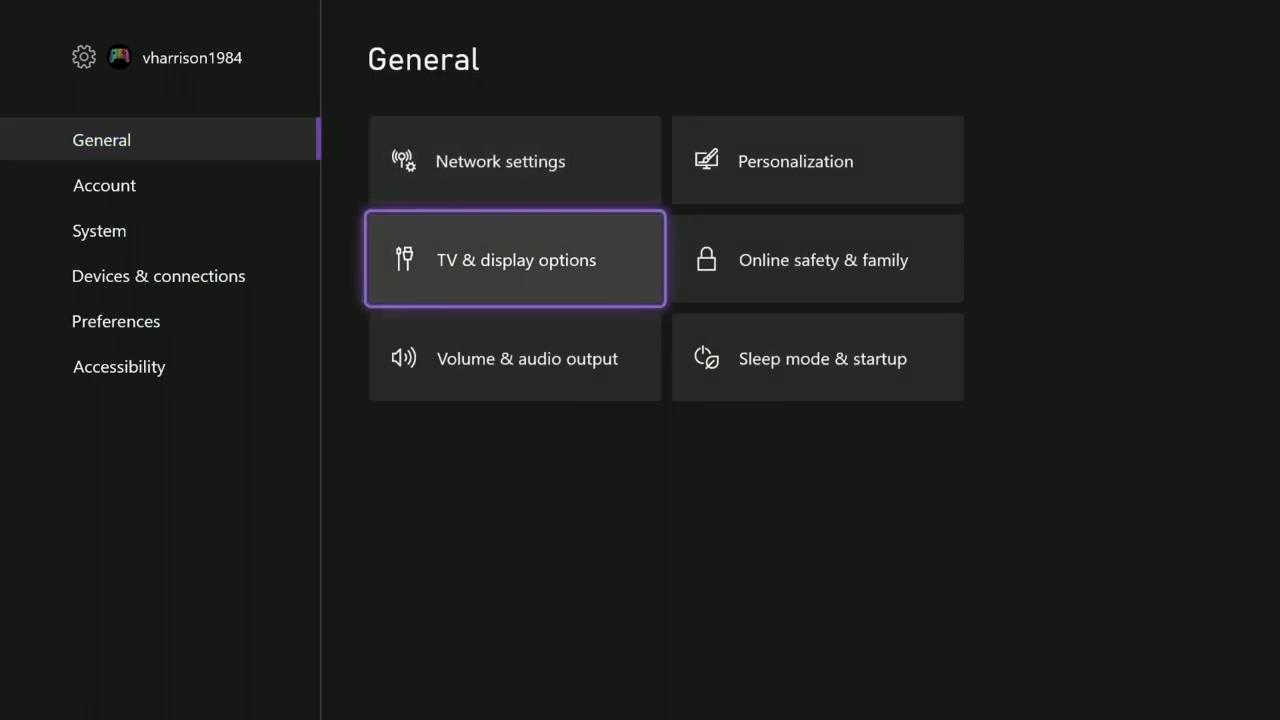
Switch the resolution from 1440p 120 Hz to 4K UHD and confirm, dropping to 60 Hz
{"action": "left_click", "coordinate": [514, 259]}
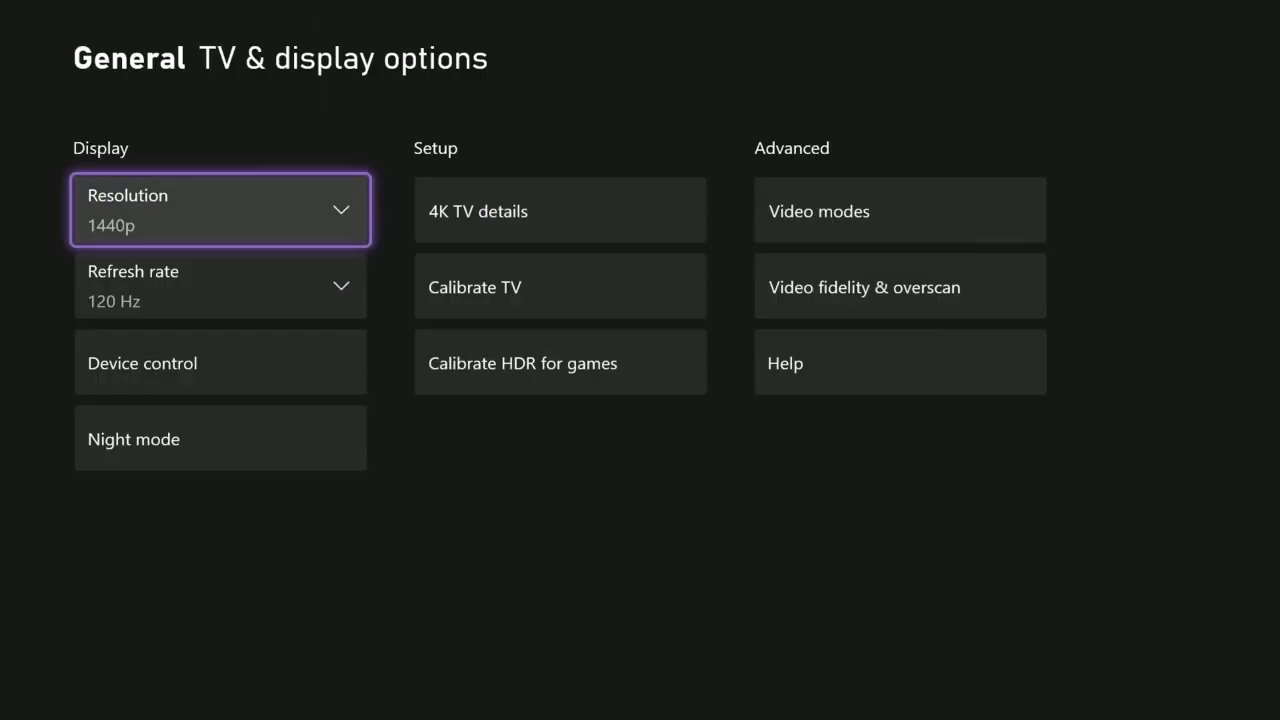
{"action": "left_click", "coordinate": [220, 210]}
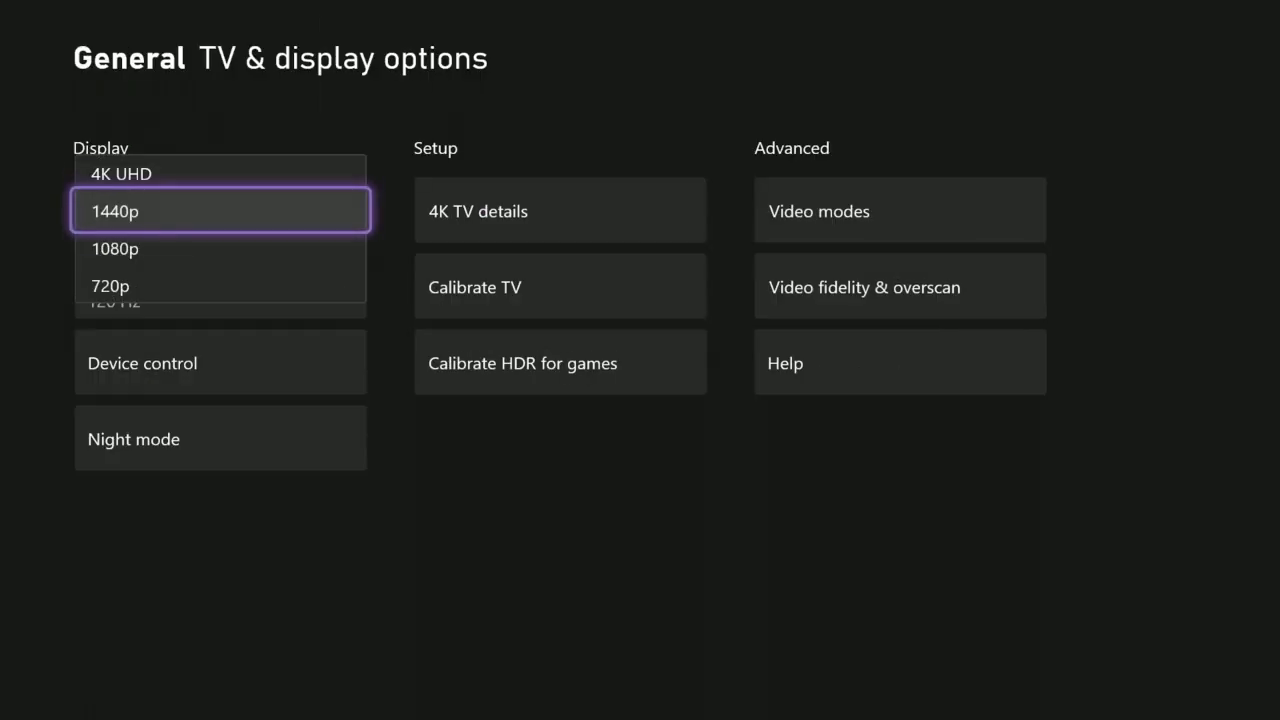
{"action": "left_click", "coordinate": [219, 211]}
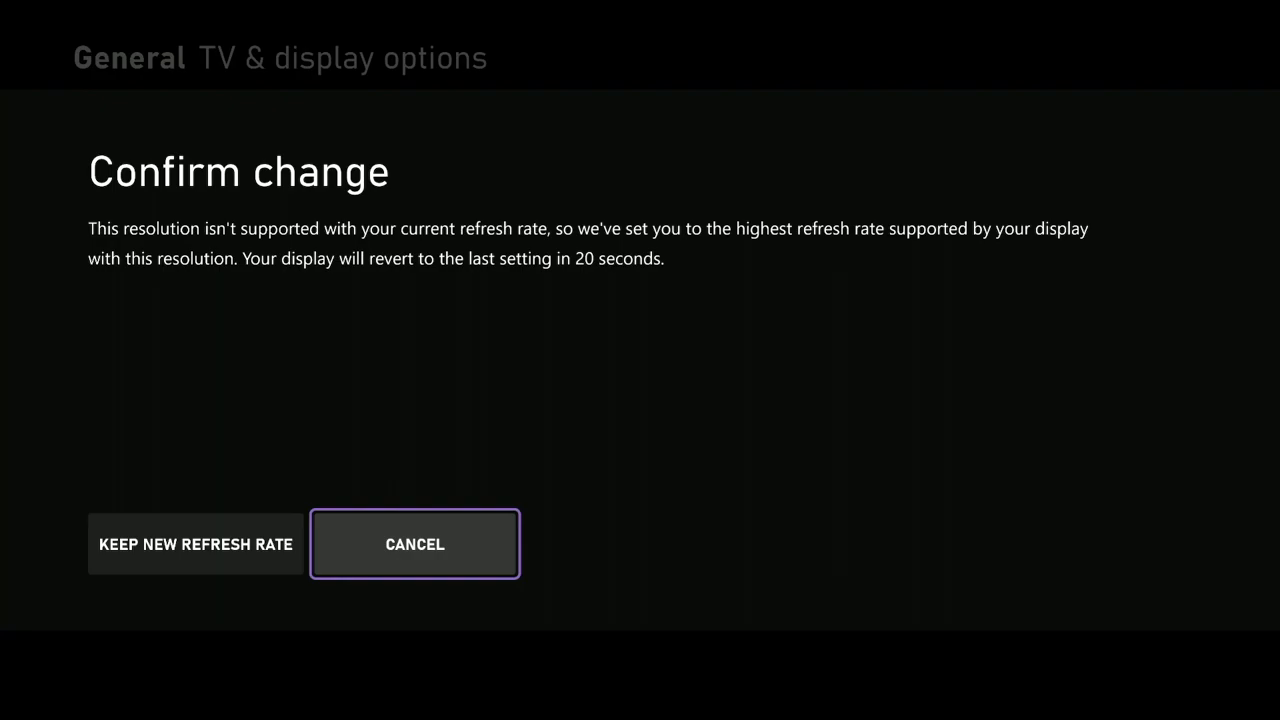
{"action": "left_click", "coordinate": [414, 543]}
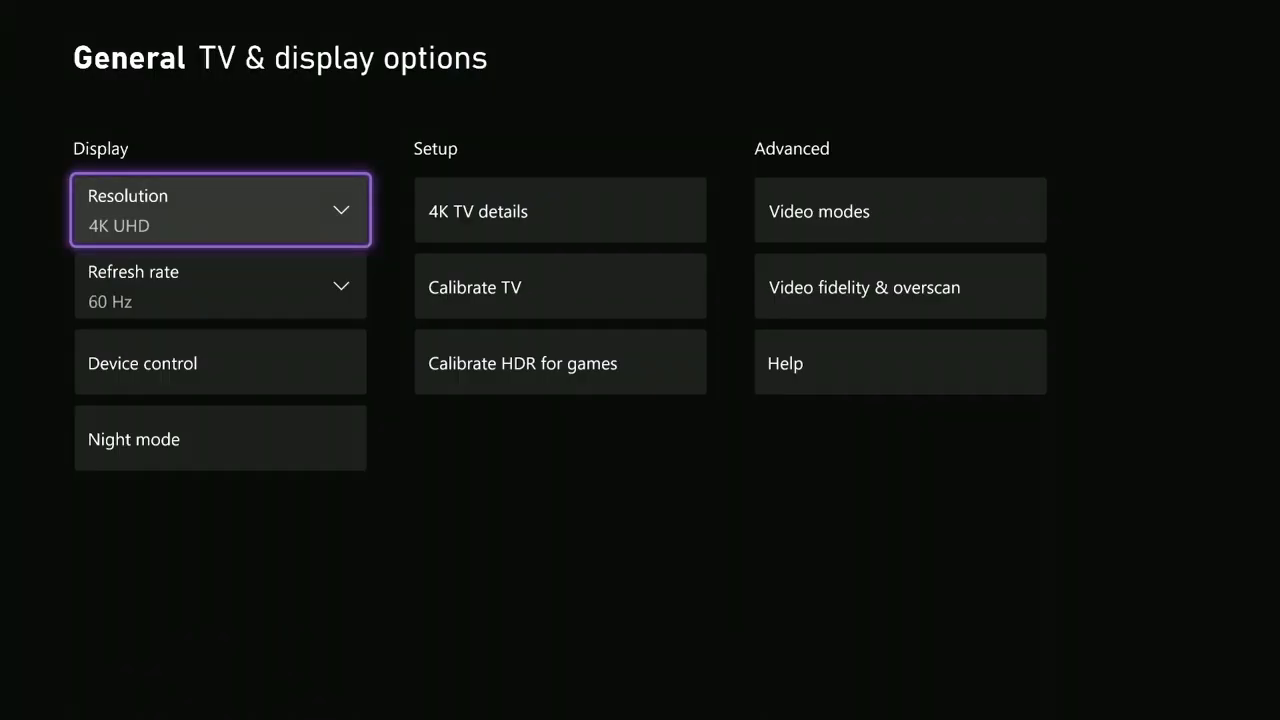
{"action": "key", "text": "Down"}
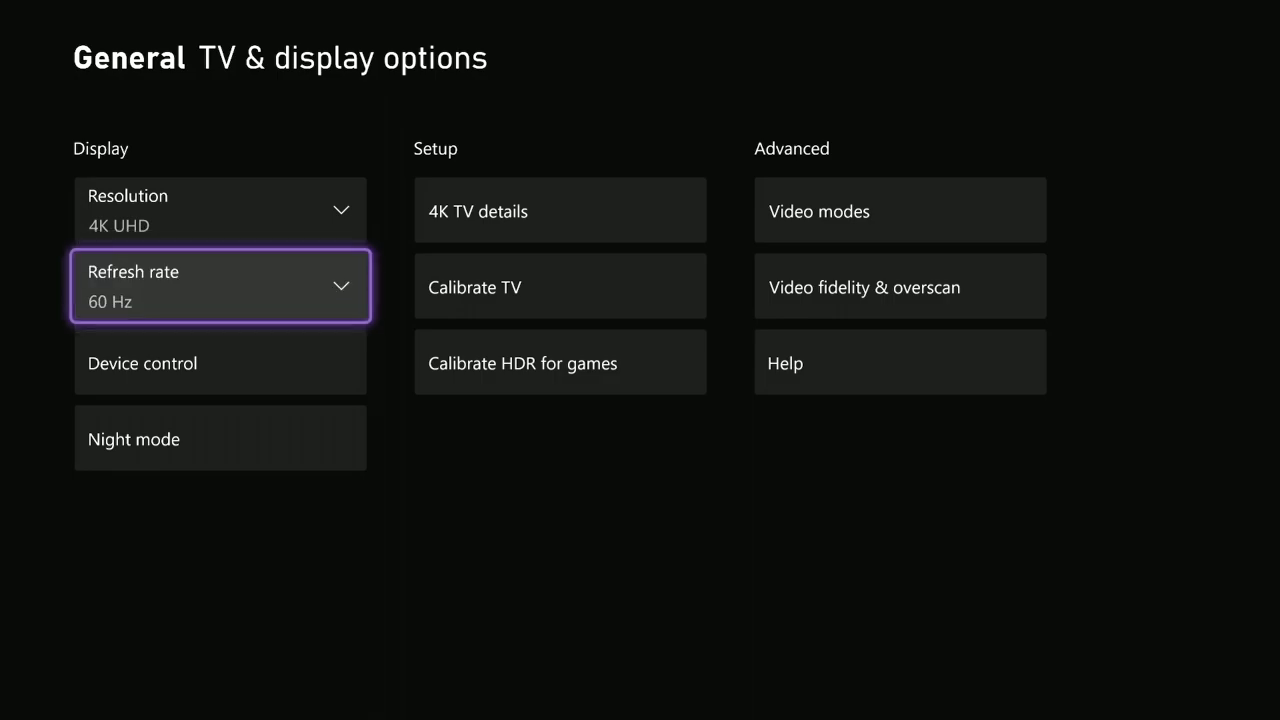
Try 1440p and the refresh rate options, ending at 720p with 60 Hz
{"action": "left_click", "coordinate": [219, 209]}
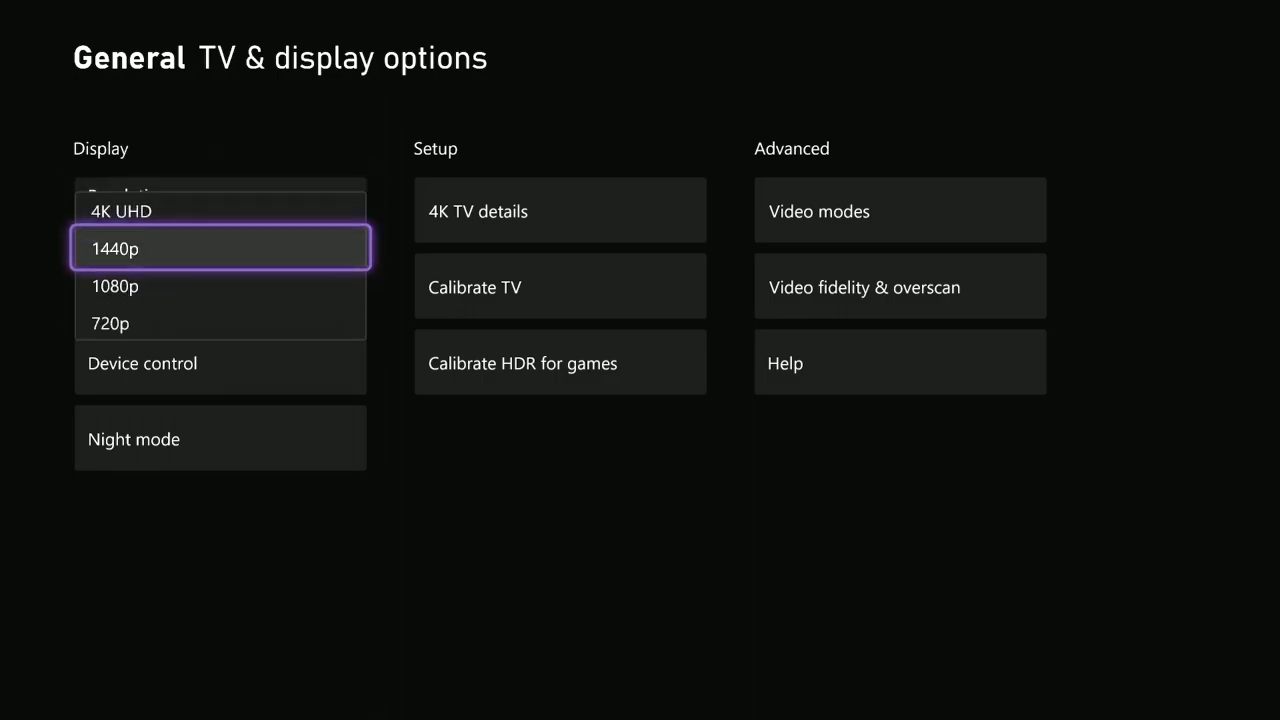
{"action": "left_click", "coordinate": [220, 248]}
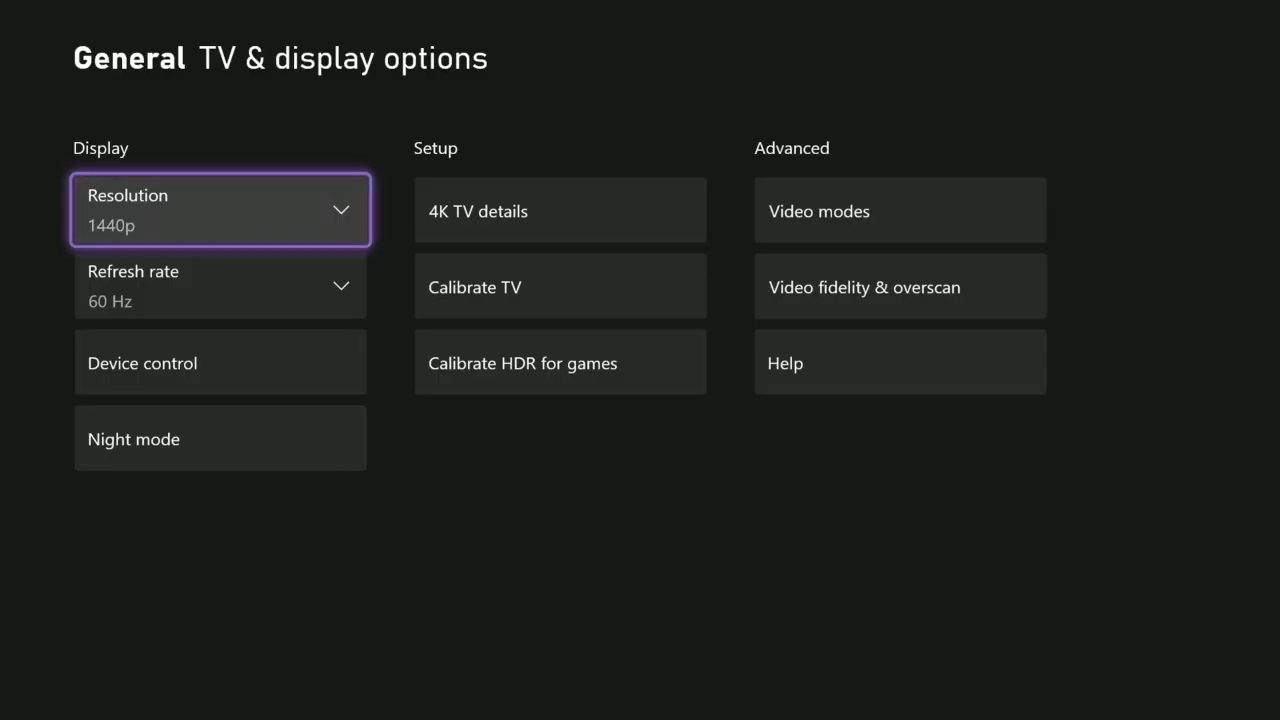
{"action": "left_click", "coordinate": [220, 285]}
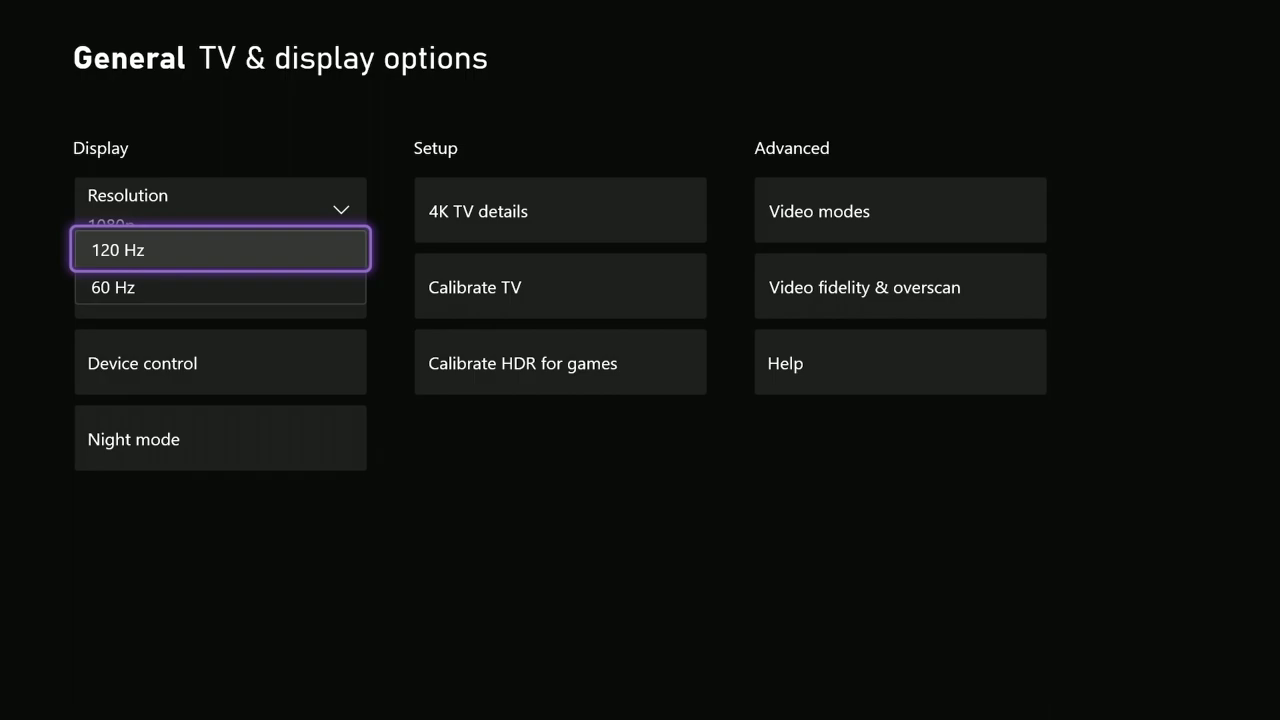
{"action": "left_click", "coordinate": [220, 287]}
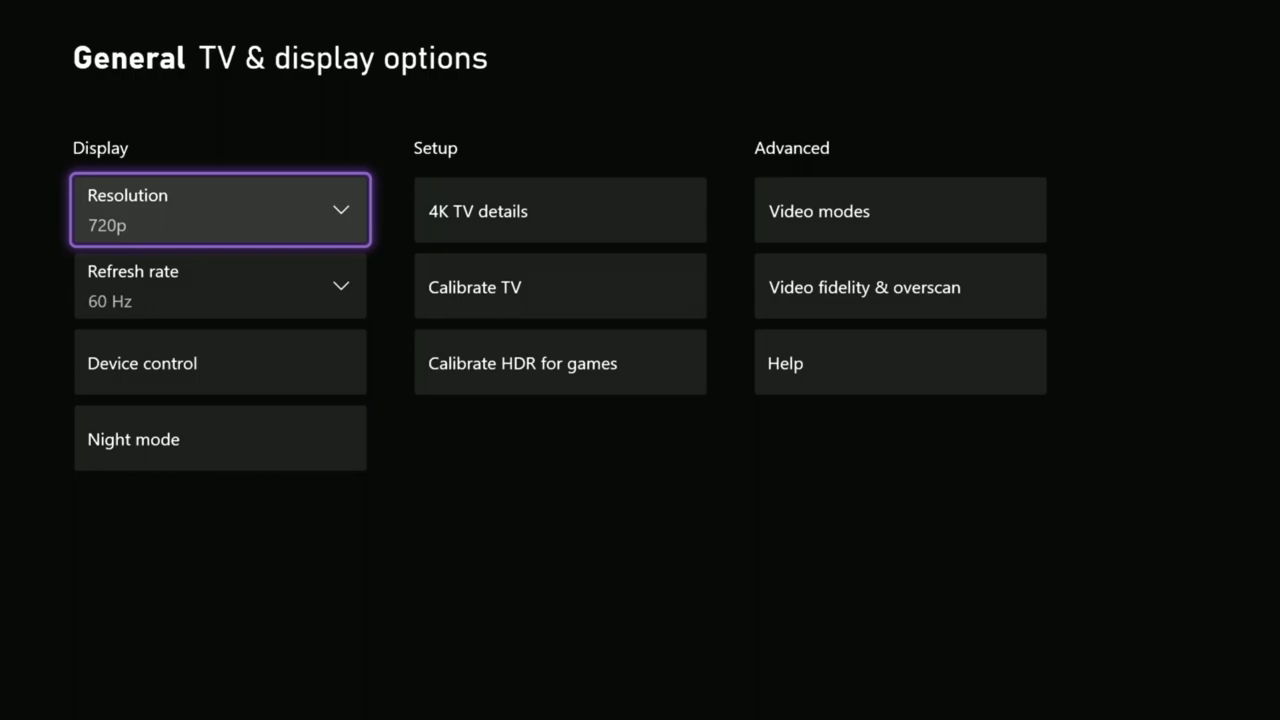
Set 1440p at 120 Hz, then change the resolution to 4K UHD
{"action": "key", "text": "Down"}
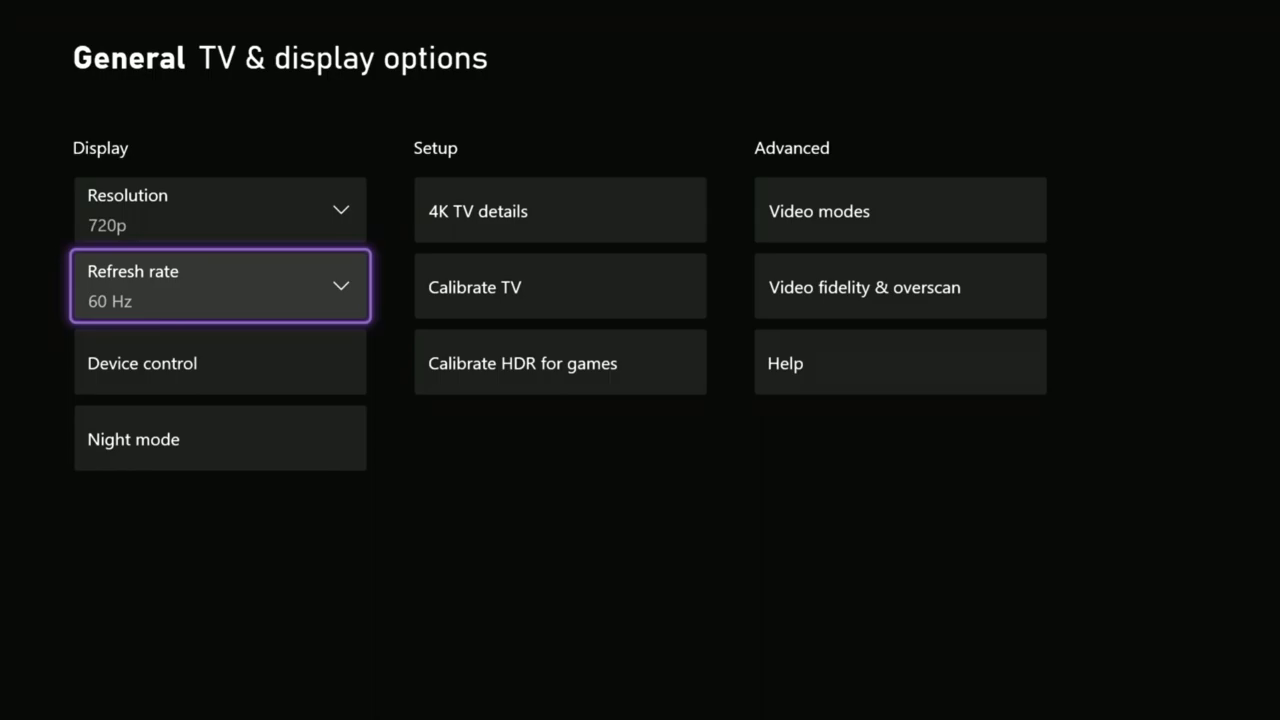
{"action": "left_click", "coordinate": [219, 285]}
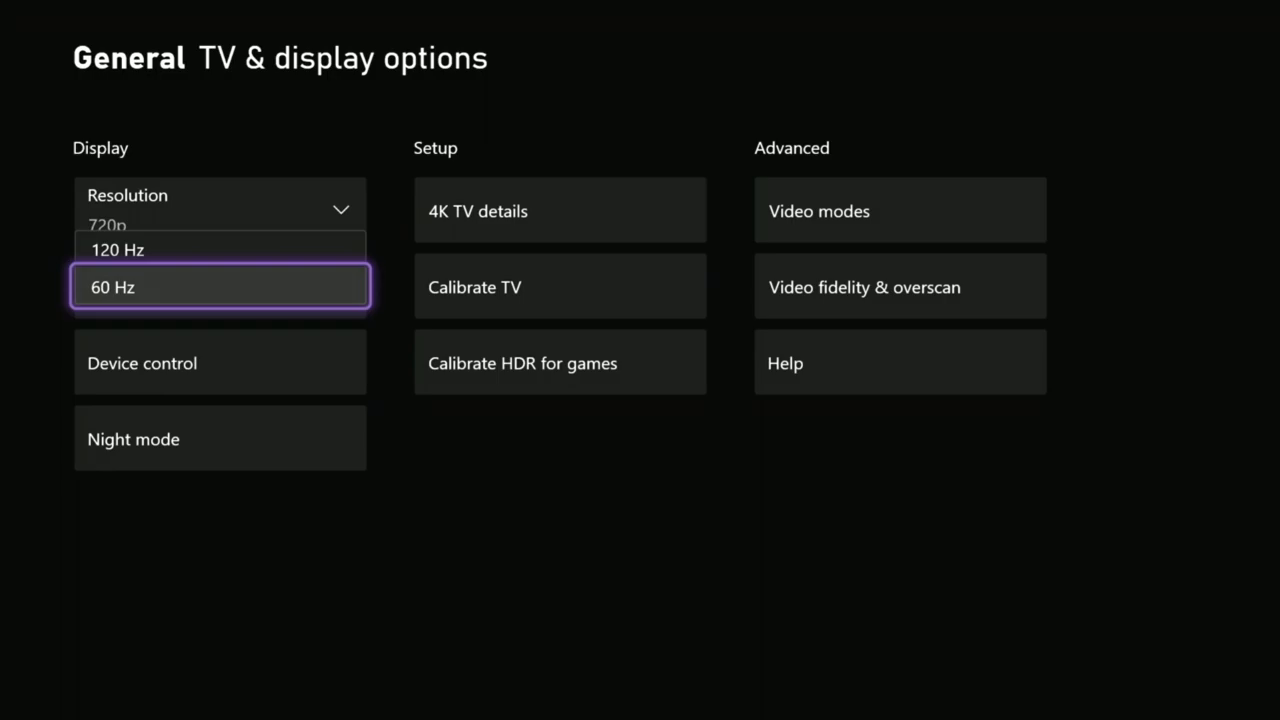
{"action": "key", "text": "Up"}
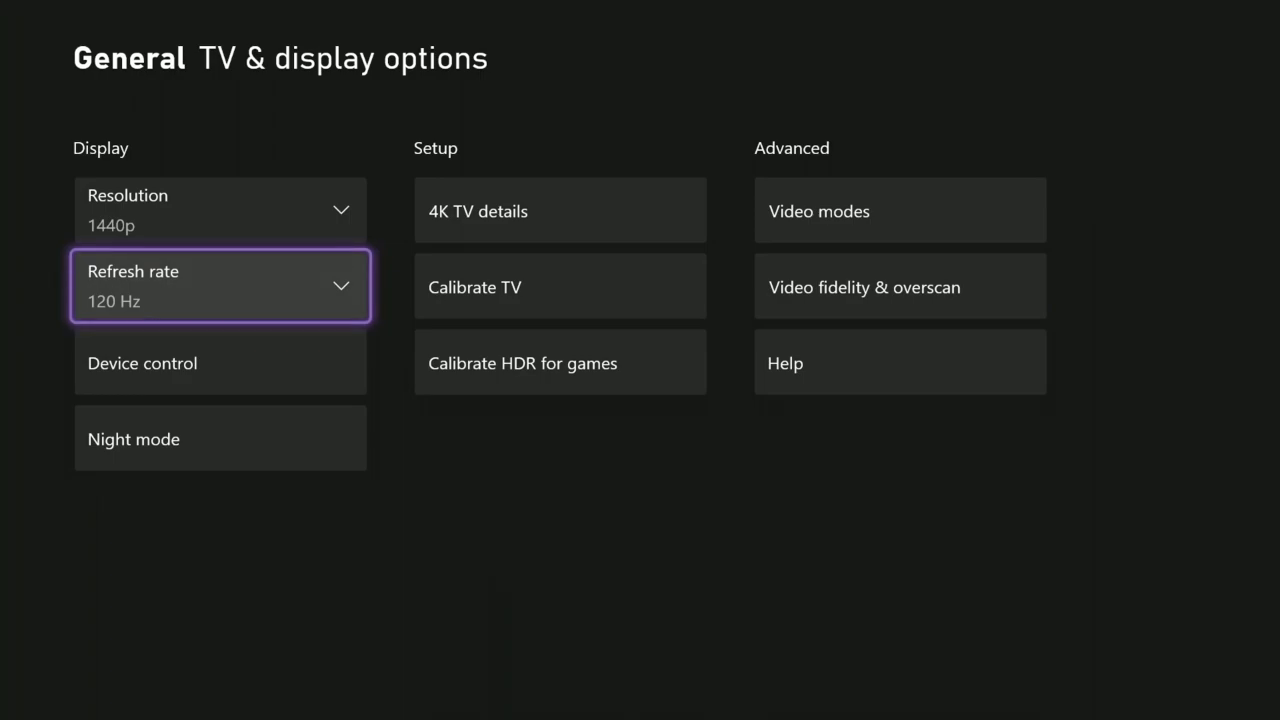
{"action": "key", "text": "Up"}
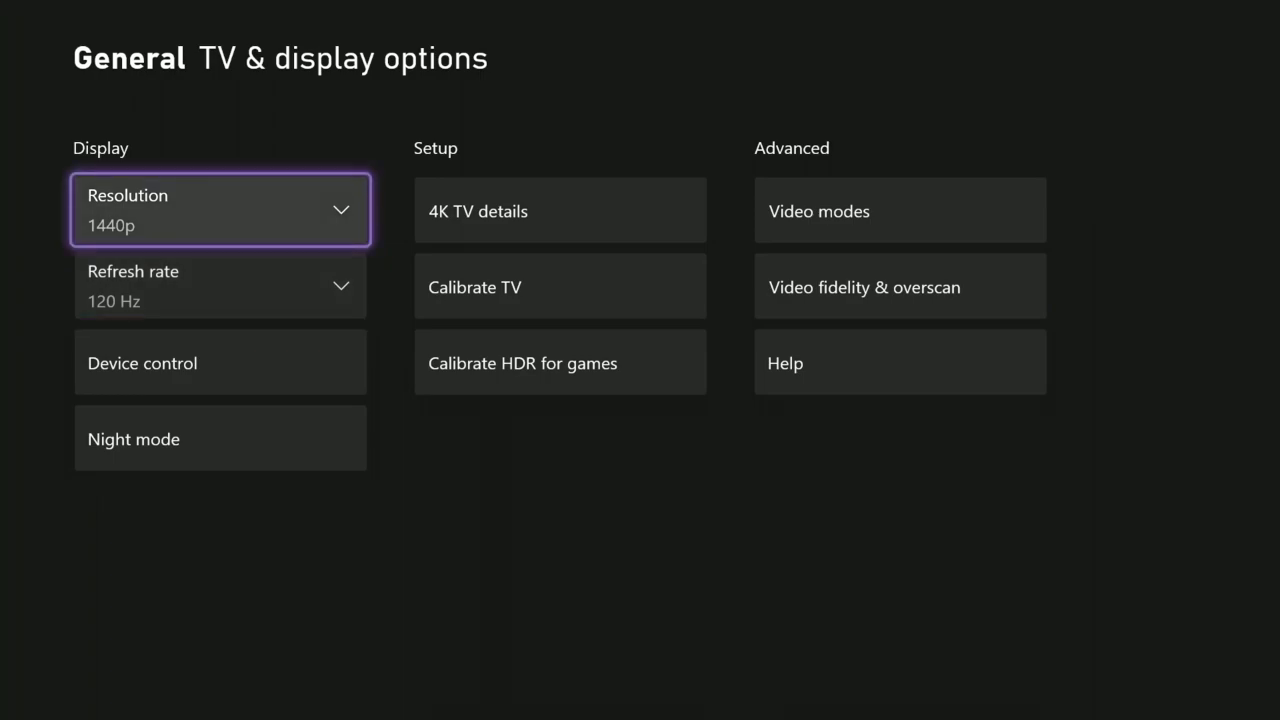
{"action": "key", "text": "Down"}
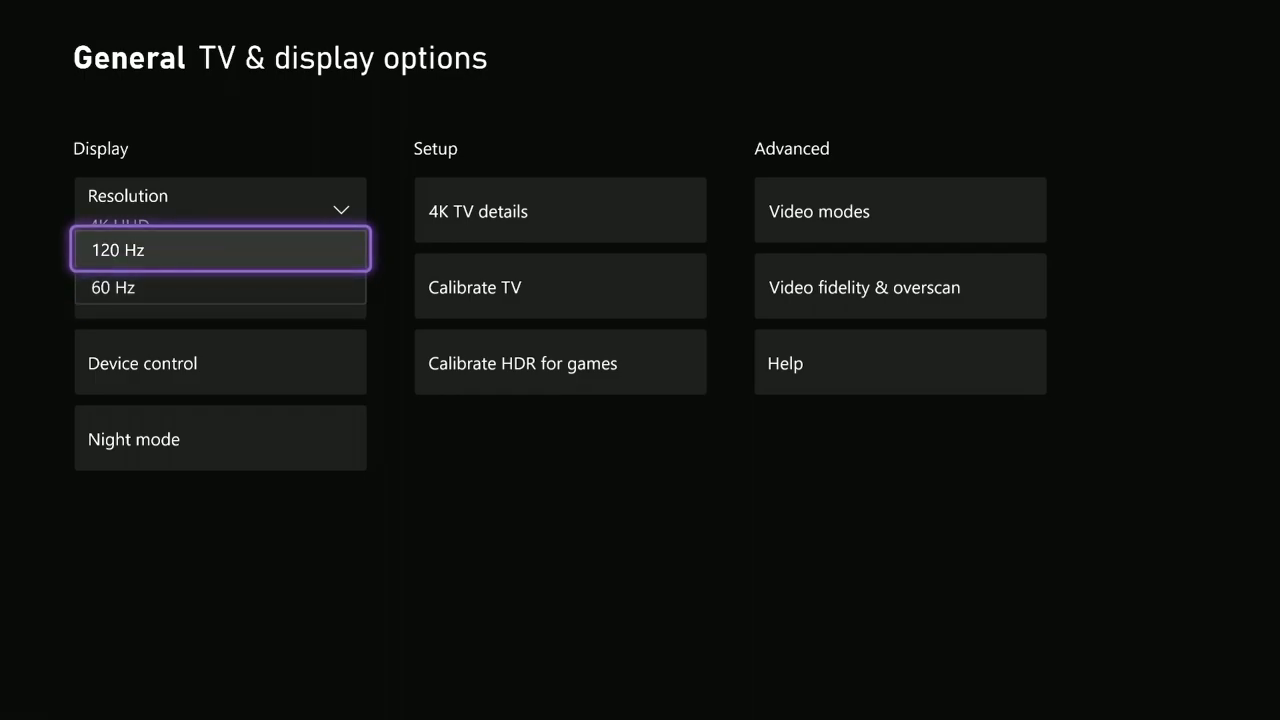
Choose 120 Hz in the Refresh rate dropdown
{"action": "left_click", "coordinate": [219, 250]}
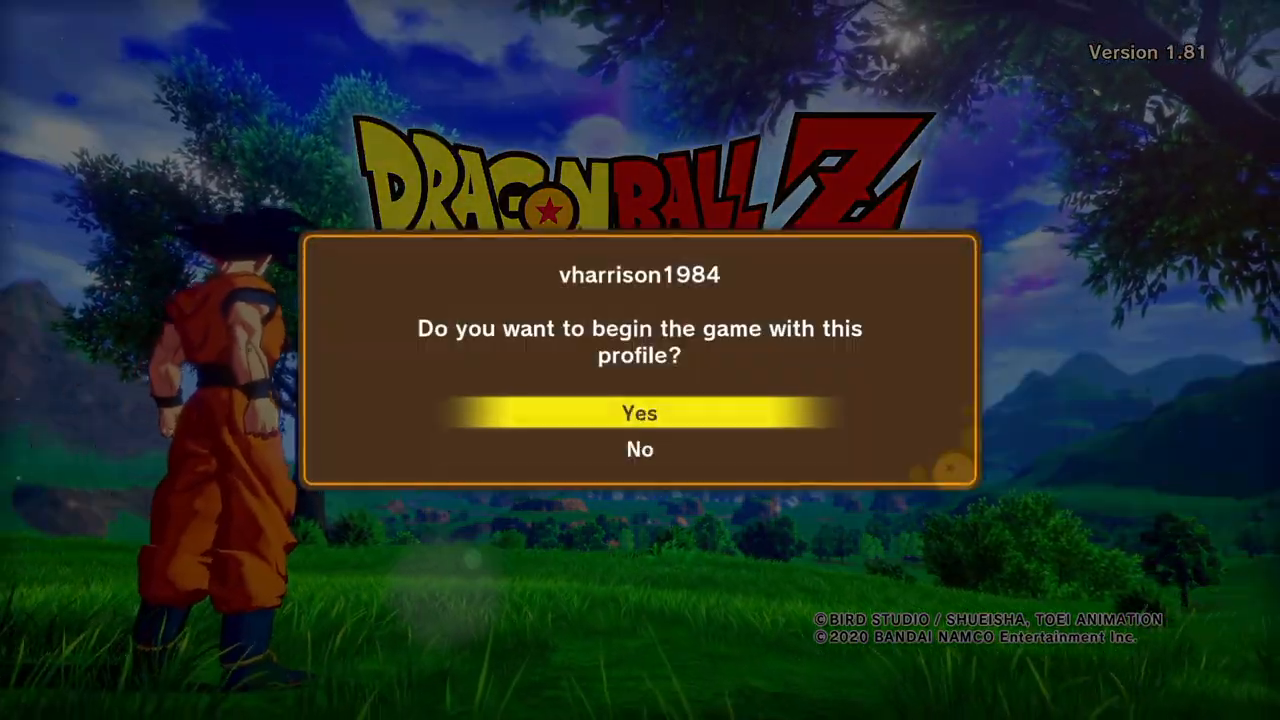
Accept beginning with the current profile to reach the New Game/Continue/Options menu
{"action": "left_click", "coordinate": [639, 413]}
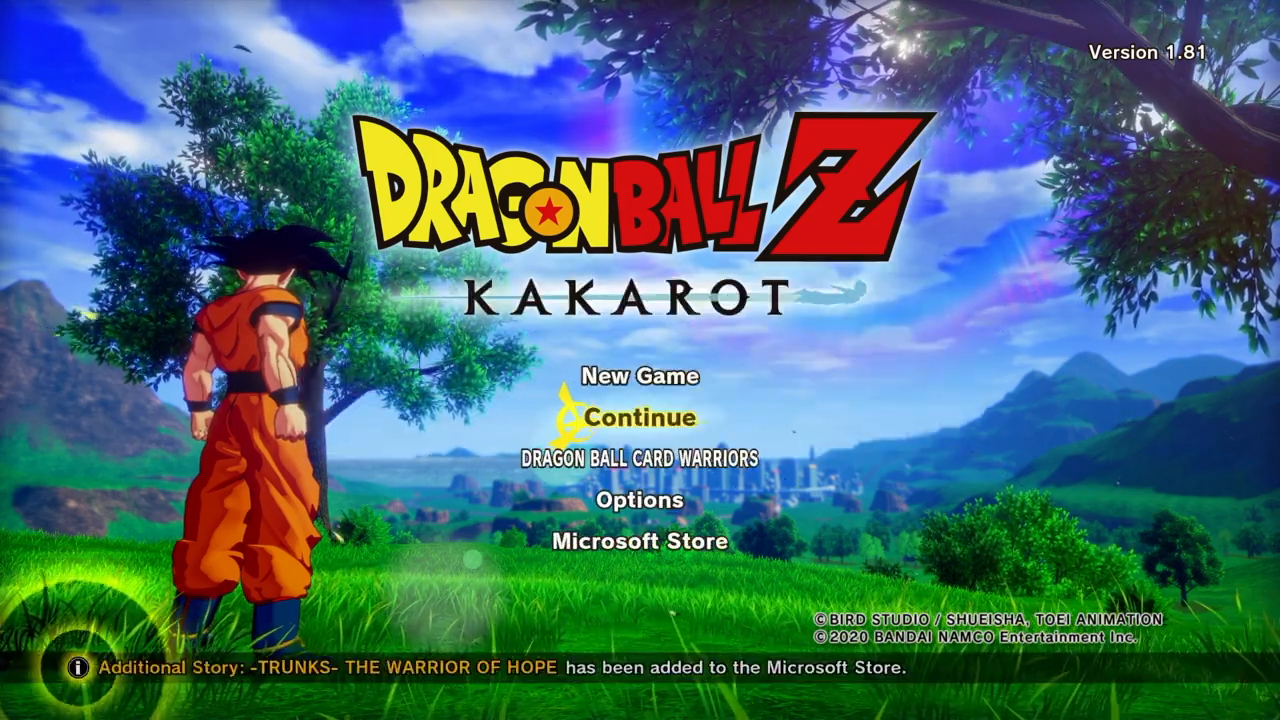
Pick Continue, select Autosave Data, and decline loading it
{"action": "left_click", "coordinate": [641, 417]}
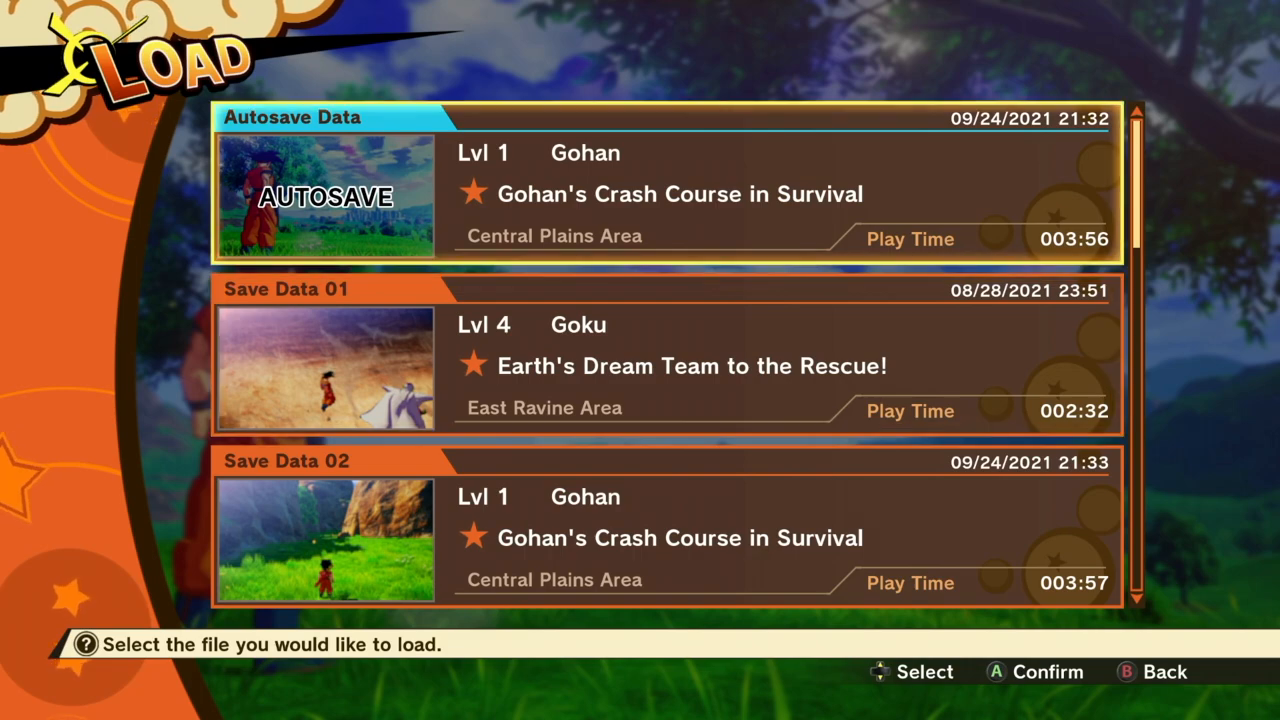
{"action": "key", "text": "down"}
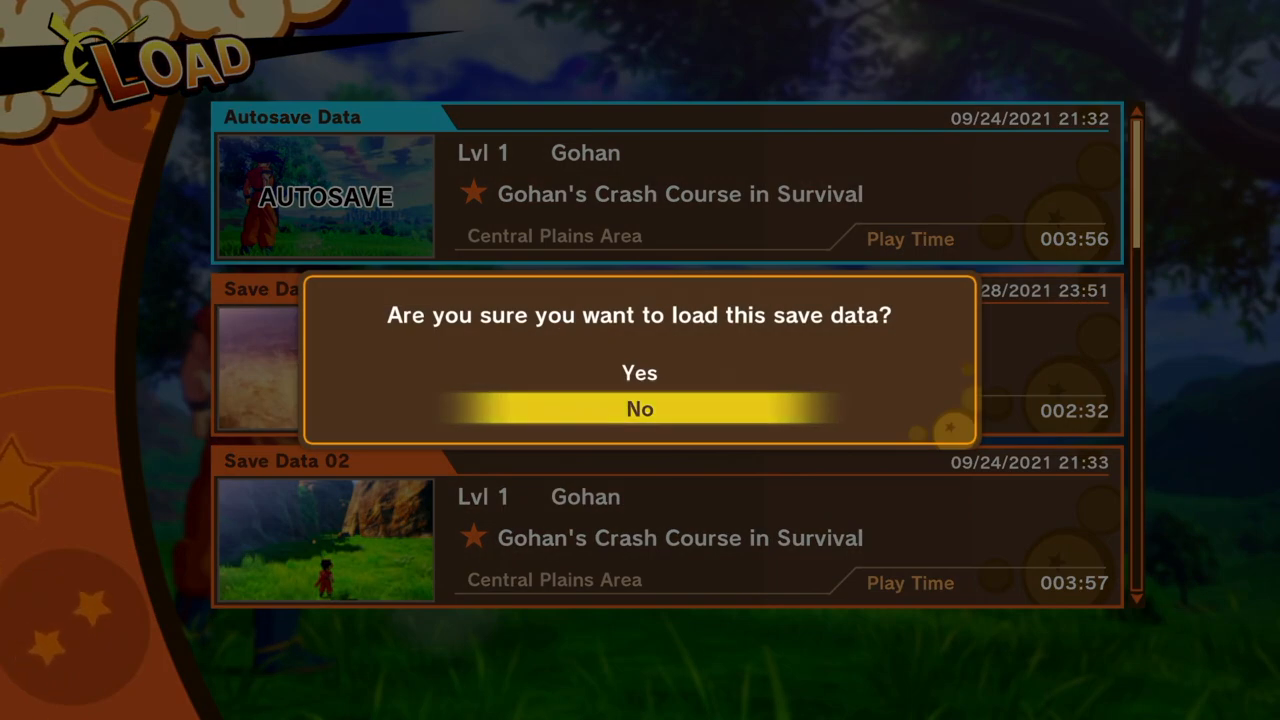
{"action": "left_click", "coordinate": [639, 409]}
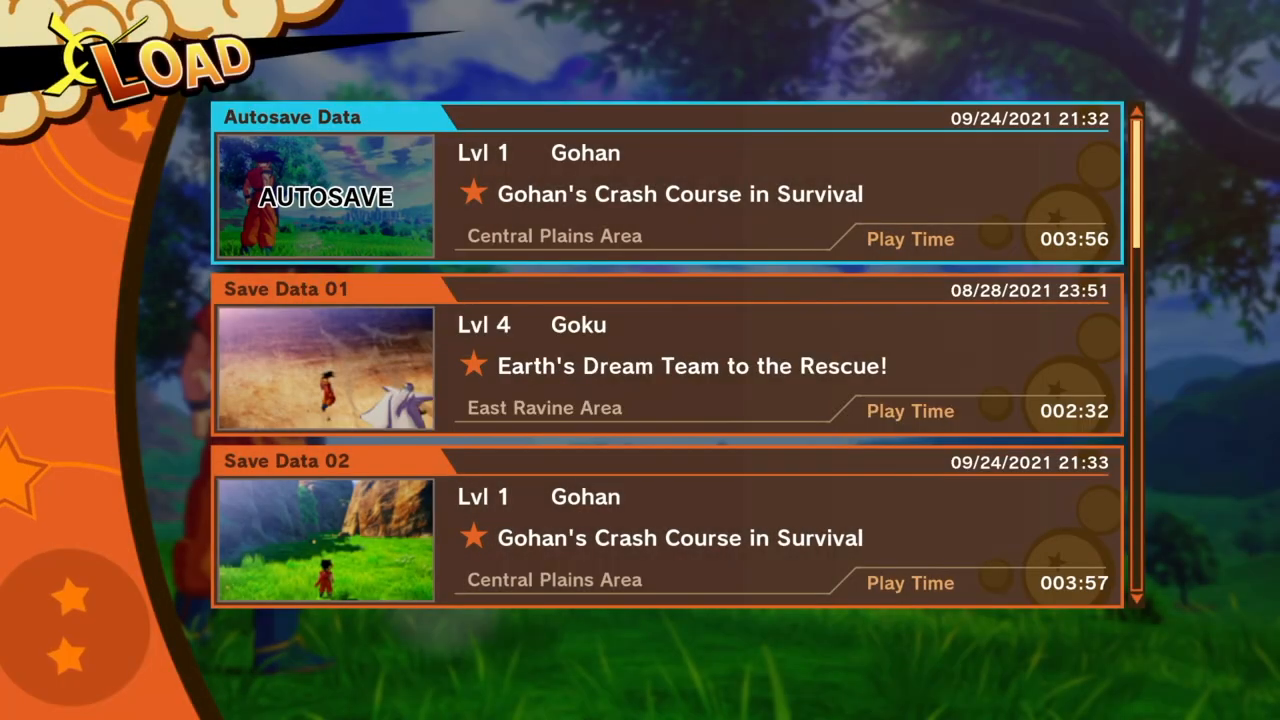